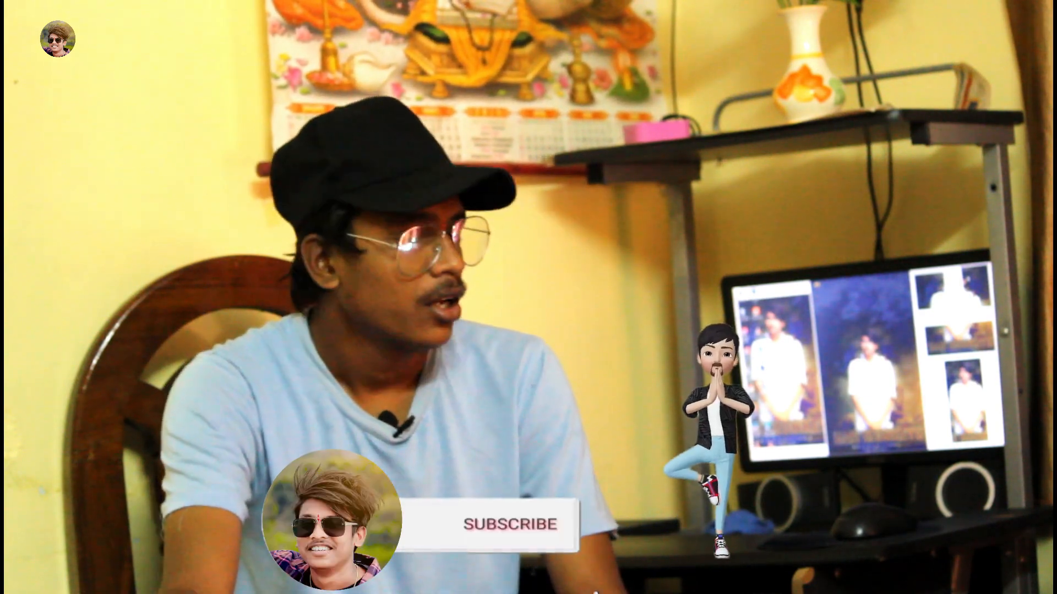
Zoom in on the man's legs and switch to the Eraser tool.
{"action": "left_click", "coordinate": [508, 525]}
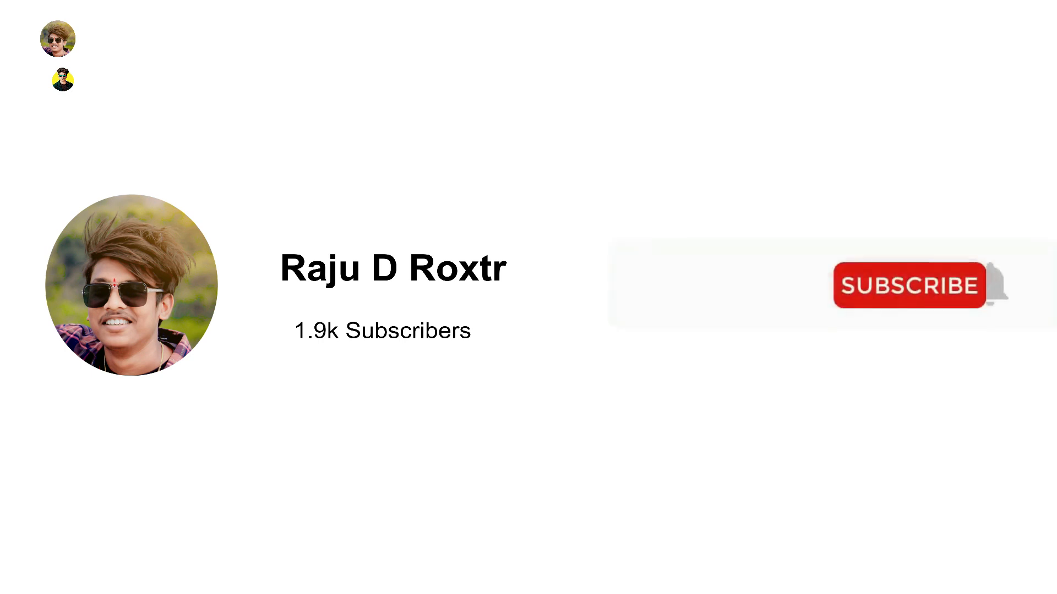
{"action": "left_click", "coordinate": [910, 285]}
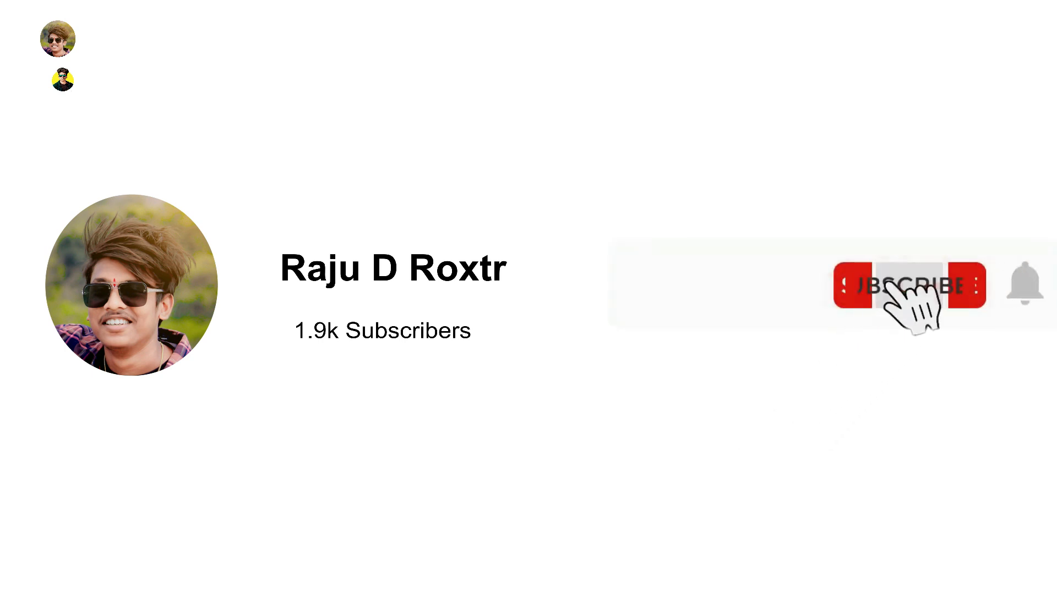
{"action": "left_click", "coordinate": [907, 285]}
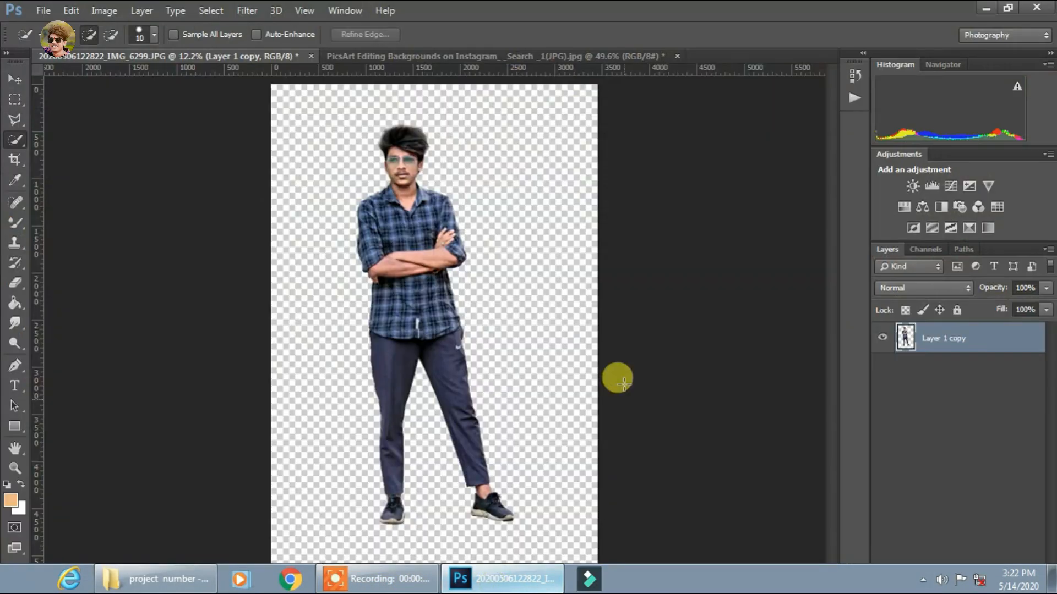
{"action": "left_click", "coordinate": [14, 468]}
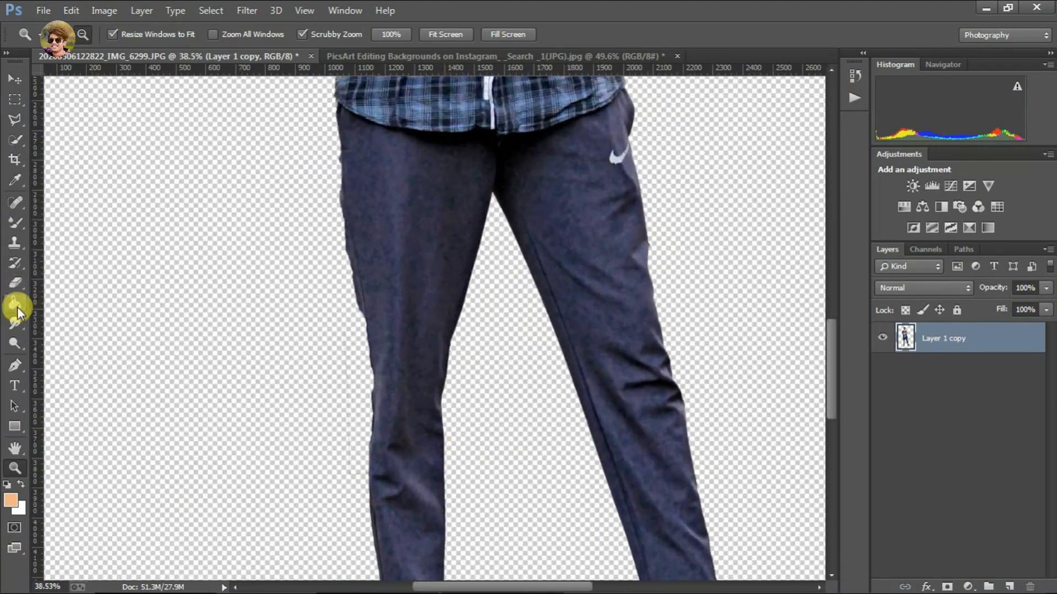
{"action": "left_click", "coordinate": [14, 282]}
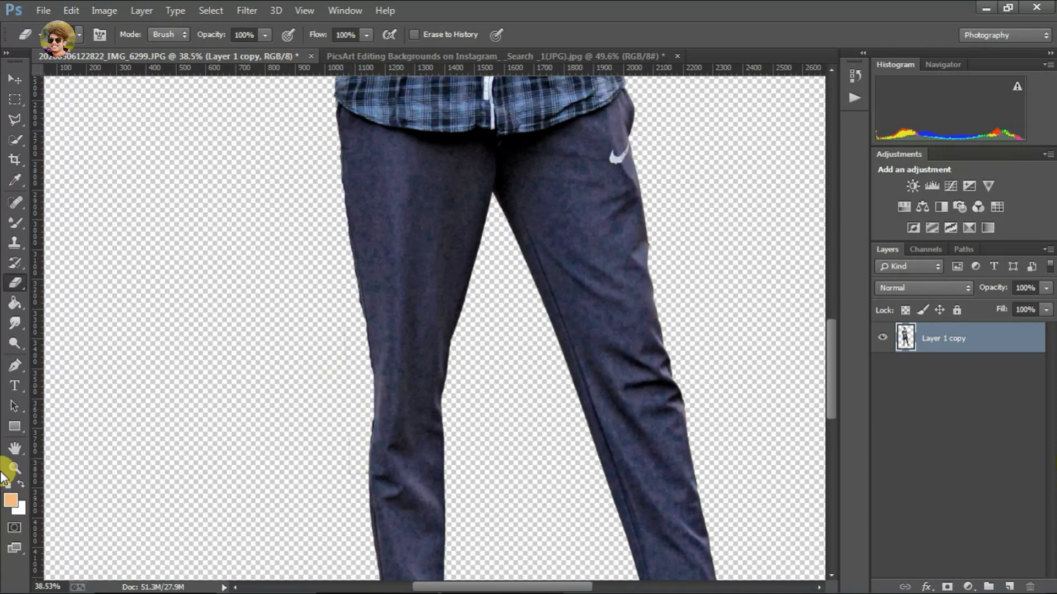
Bring the torn paper into the man's document, stretch it over the canvas, and tilt the man.
{"action": "left_click", "coordinate": [495, 57]}
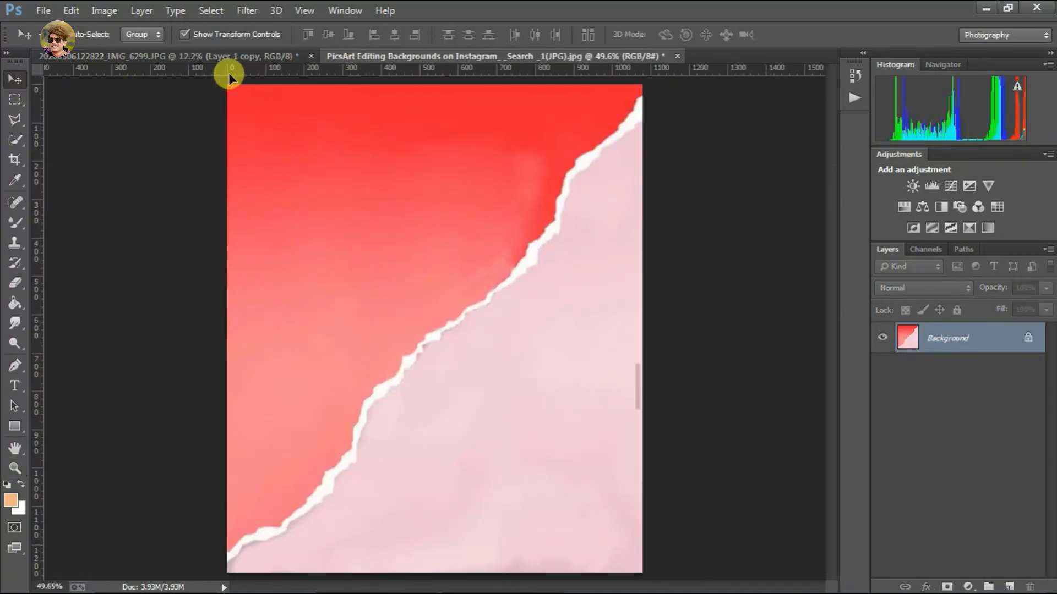
{"action": "left_click", "coordinate": [161, 56]}
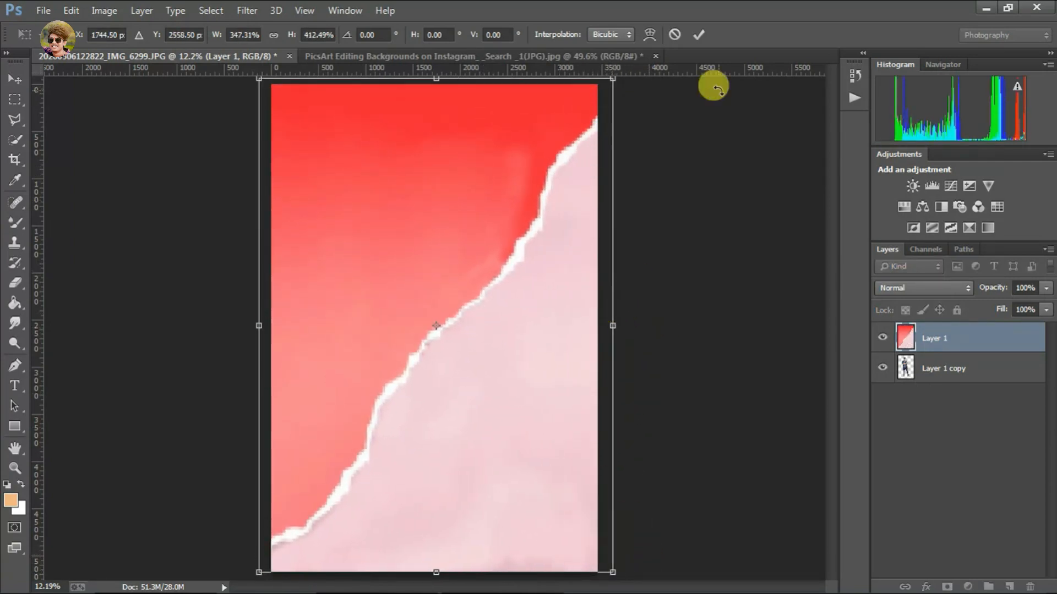
{"action": "left_click", "coordinate": [698, 34]}
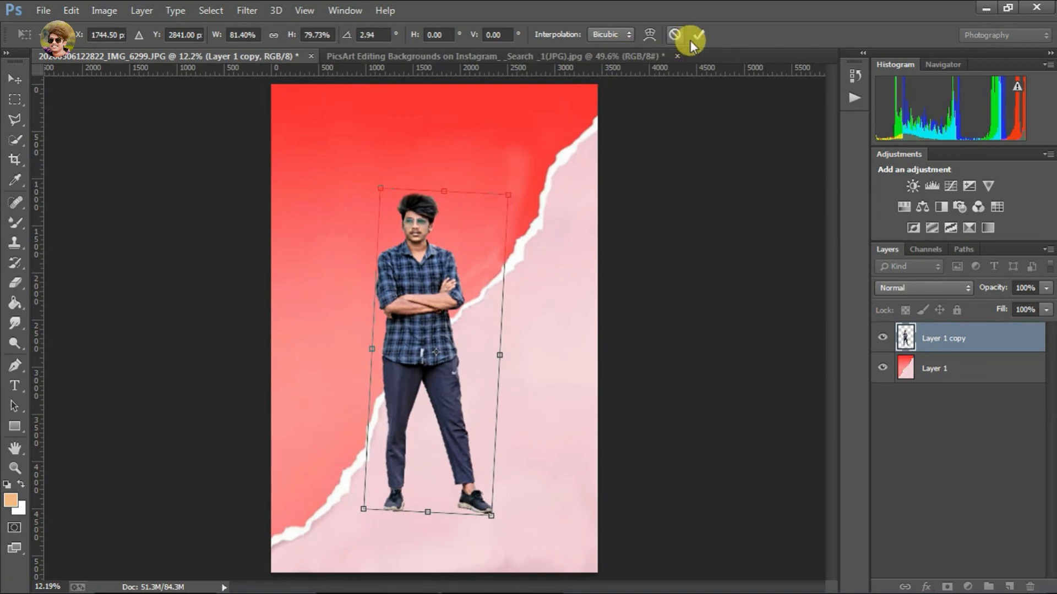
{"action": "left_click", "coordinate": [688, 35]}
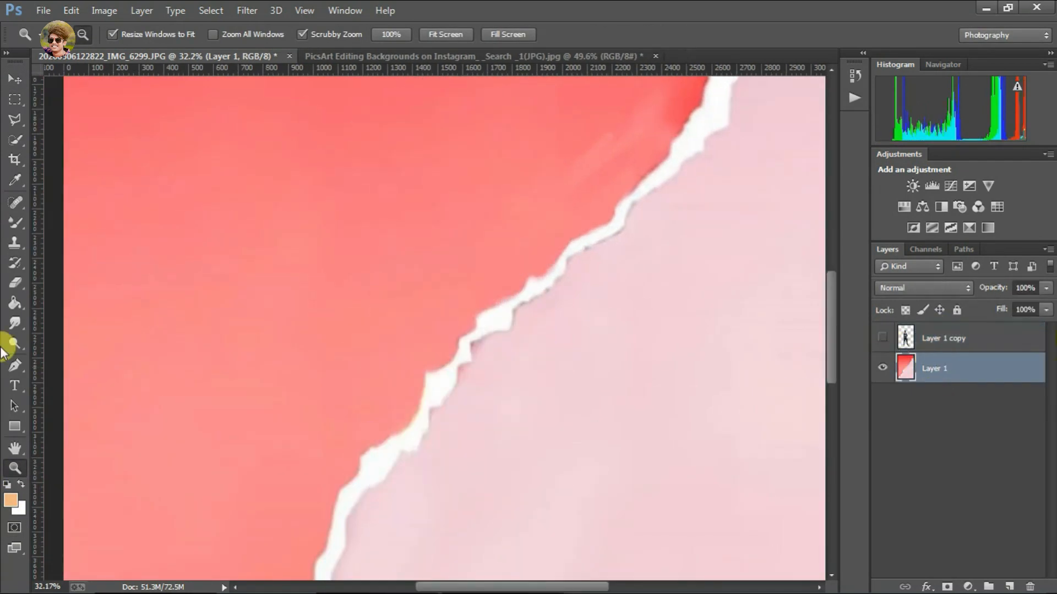
Quick-select the white tear on Layer 1, copy it, and paste it above Layer 1 copy.
{"action": "left_click", "coordinate": [15, 222]}
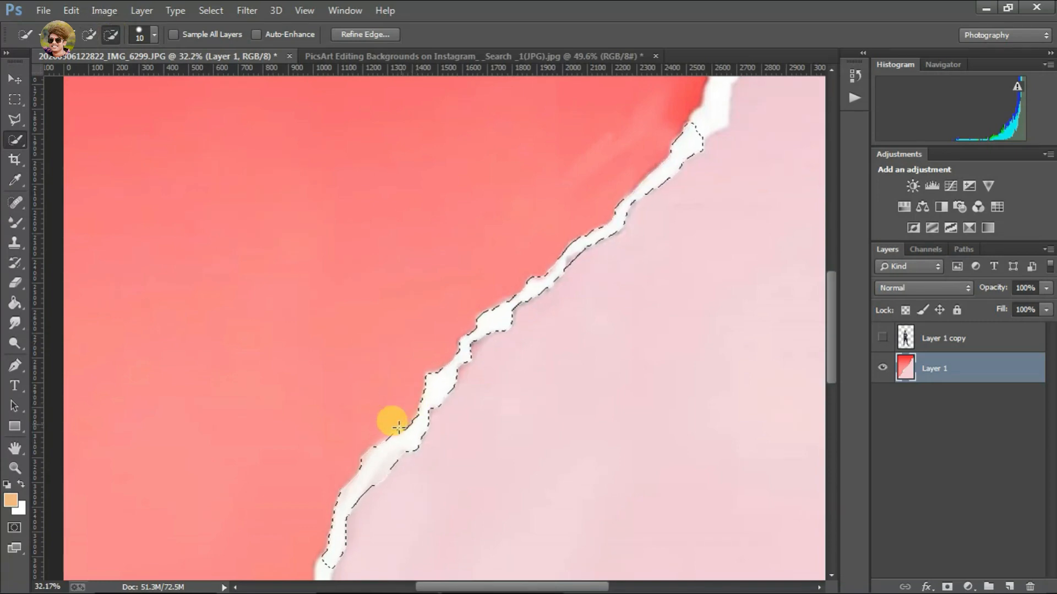
{"action": "left_click", "coordinate": [70, 10]}
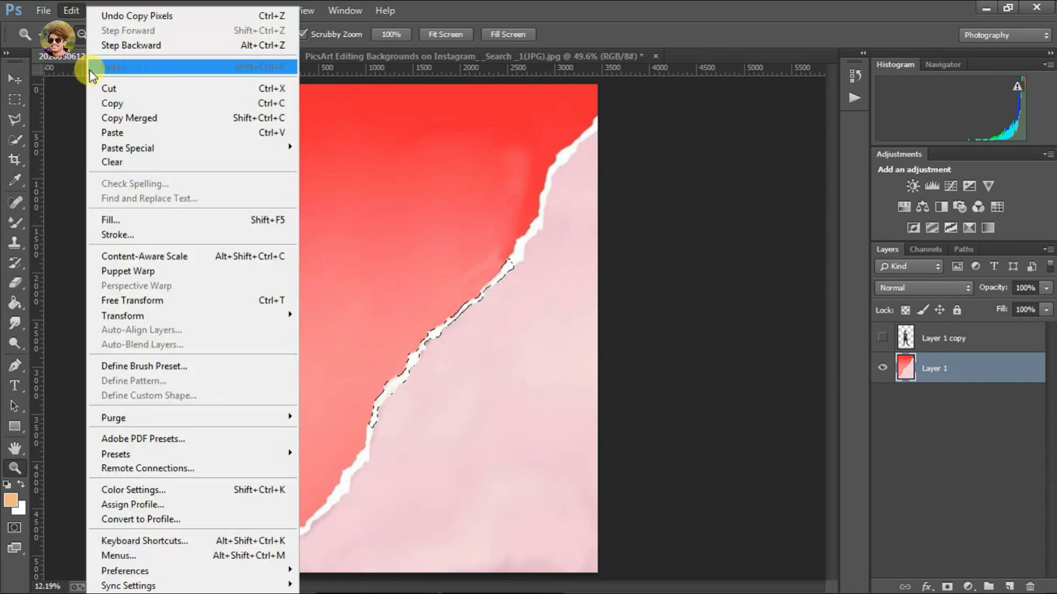
{"action": "left_click", "coordinate": [112, 133]}
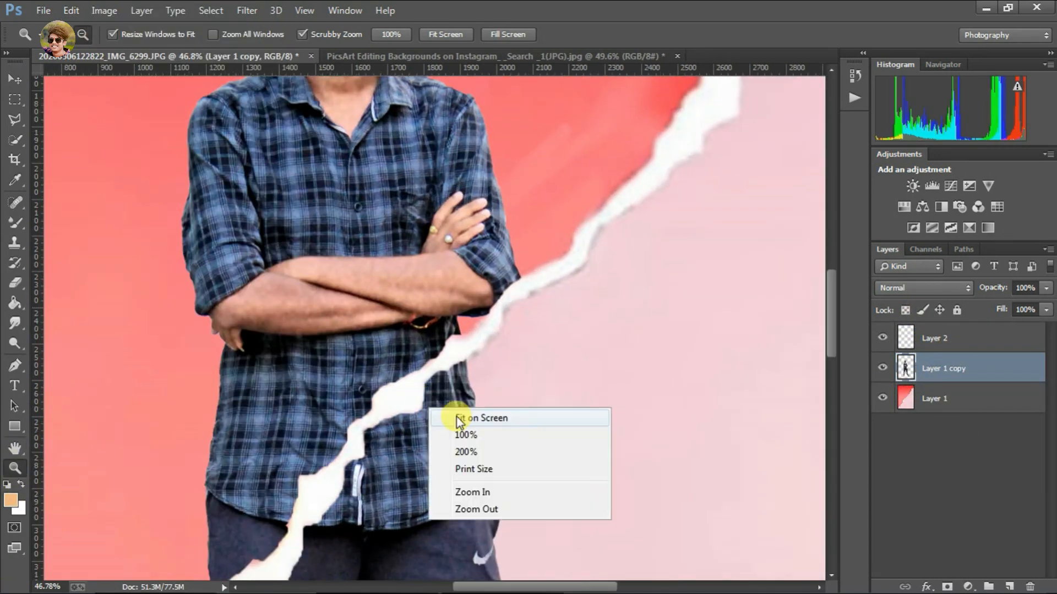
{"action": "left_click", "coordinate": [483, 418]}
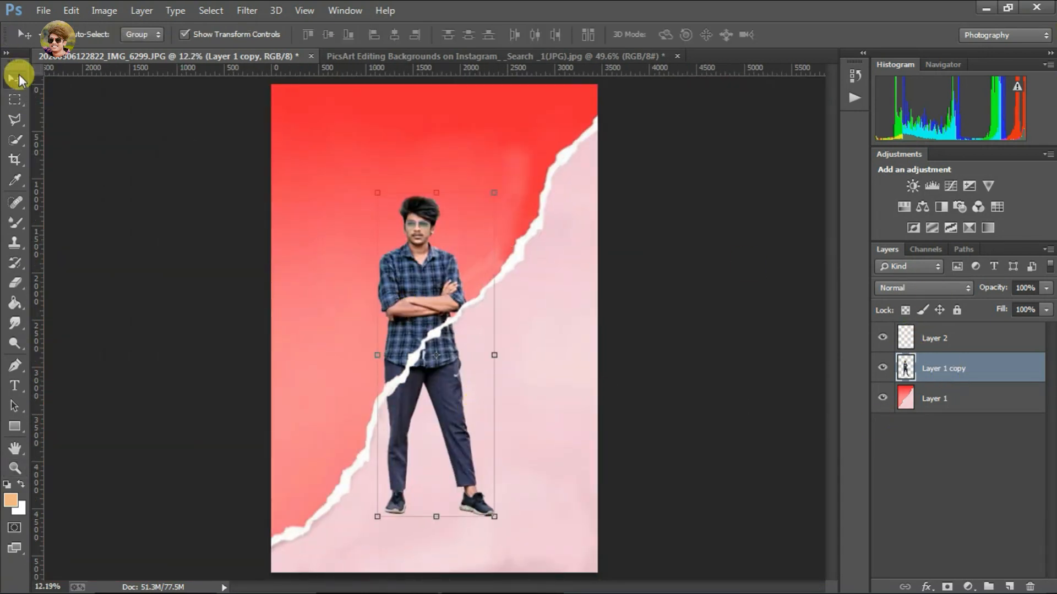
{"action": "left_click", "coordinate": [70, 10]}
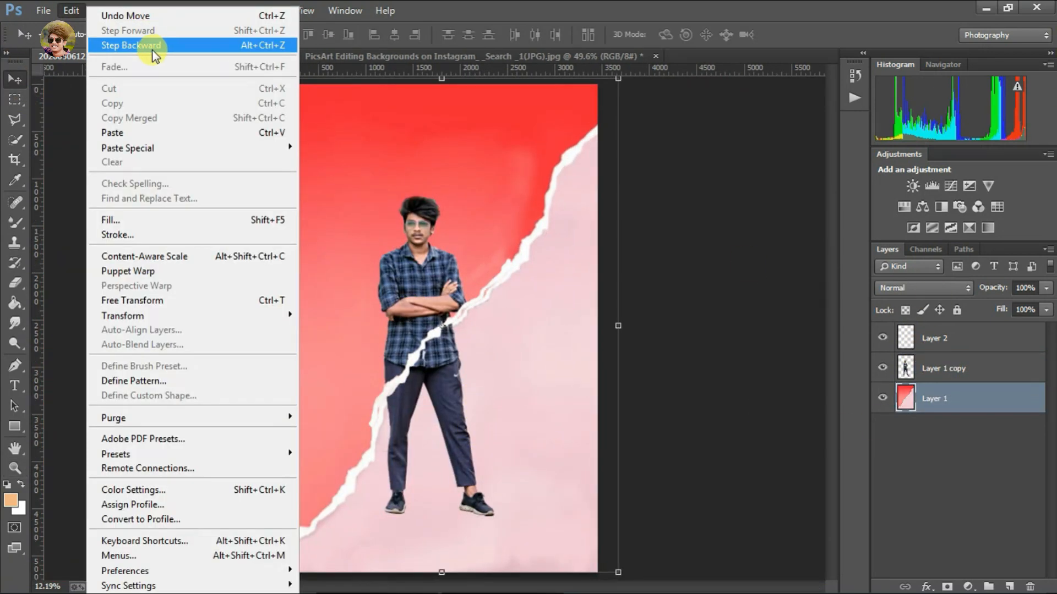
{"action": "left_click", "coordinate": [130, 45]}
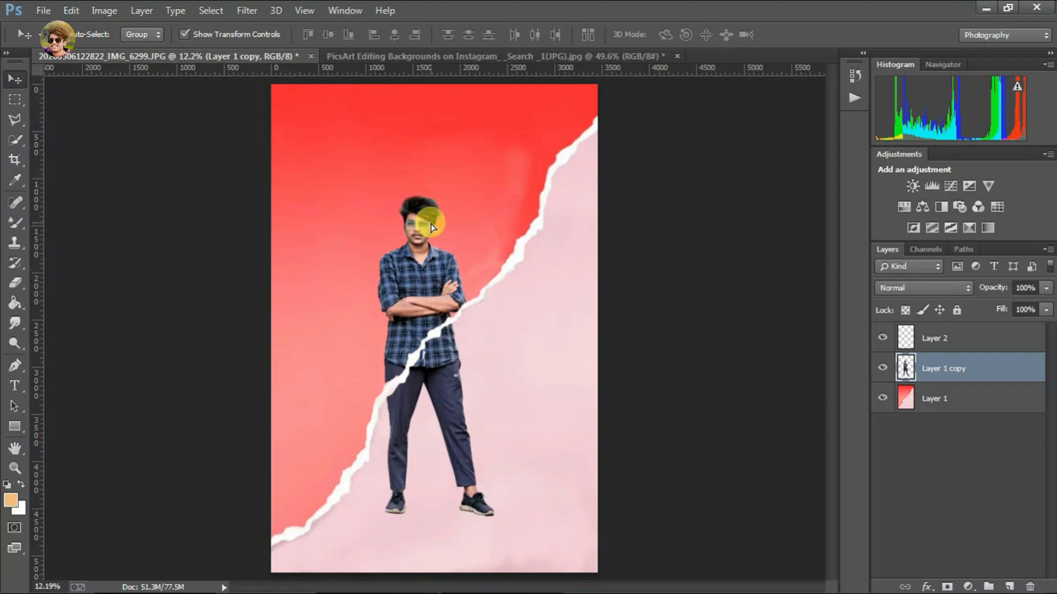
Select the man below the tear and set Camera Raw Saturation to -100.
{"action": "left_click", "coordinate": [15, 140]}
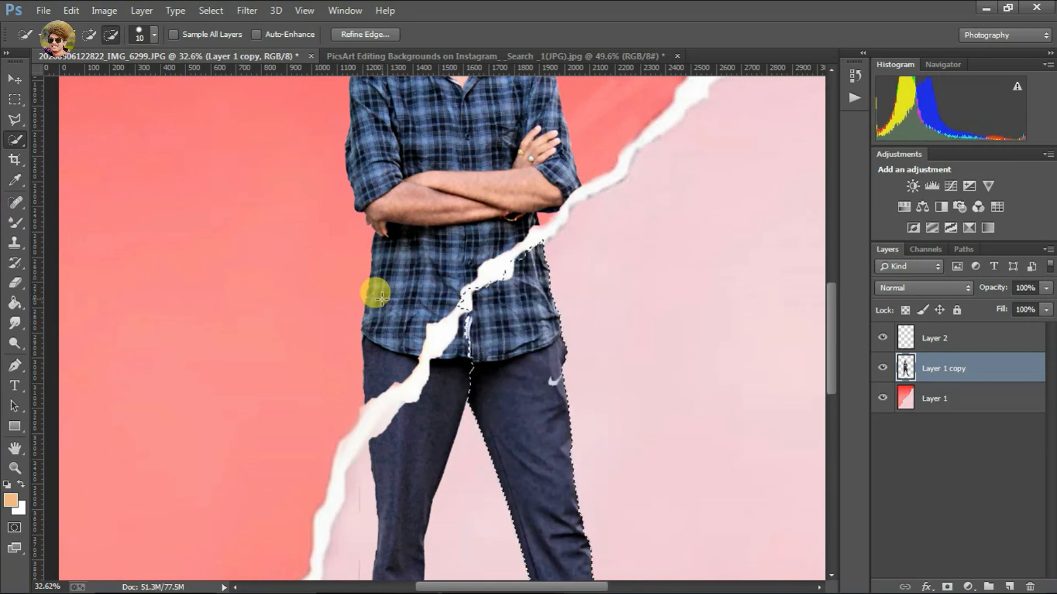
{"action": "scroll", "scroll_direction": "down", "scroll_amount": 3}
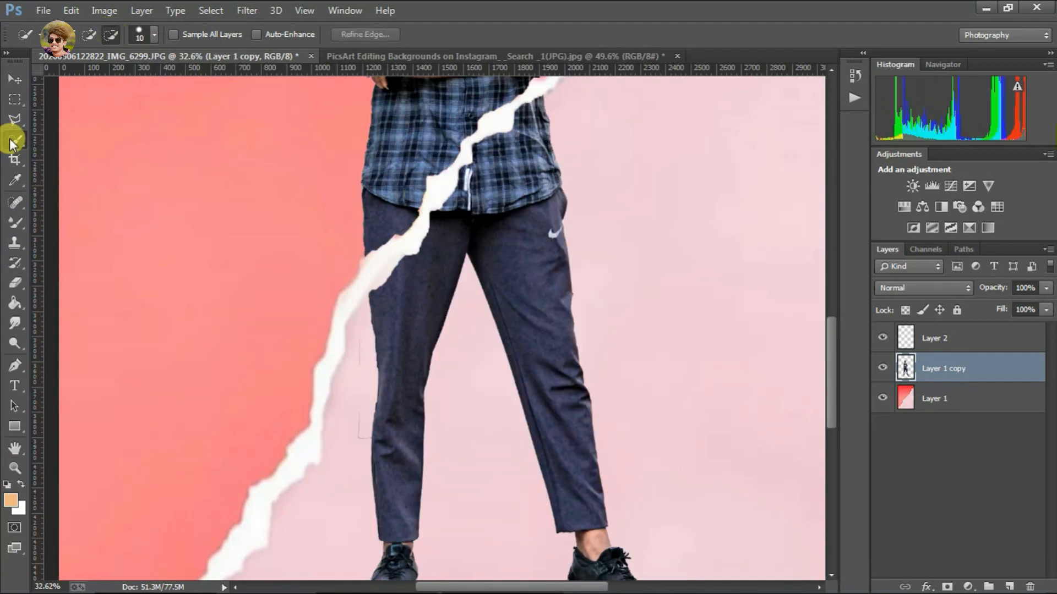
{"action": "left_click", "coordinate": [15, 120]}
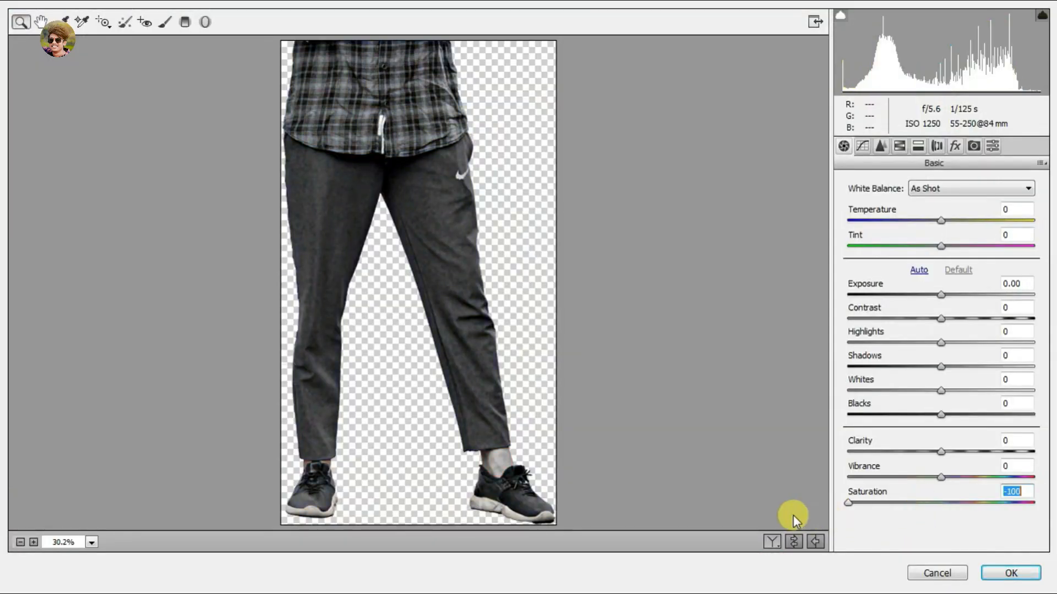
{"action": "left_click", "coordinate": [1009, 573]}
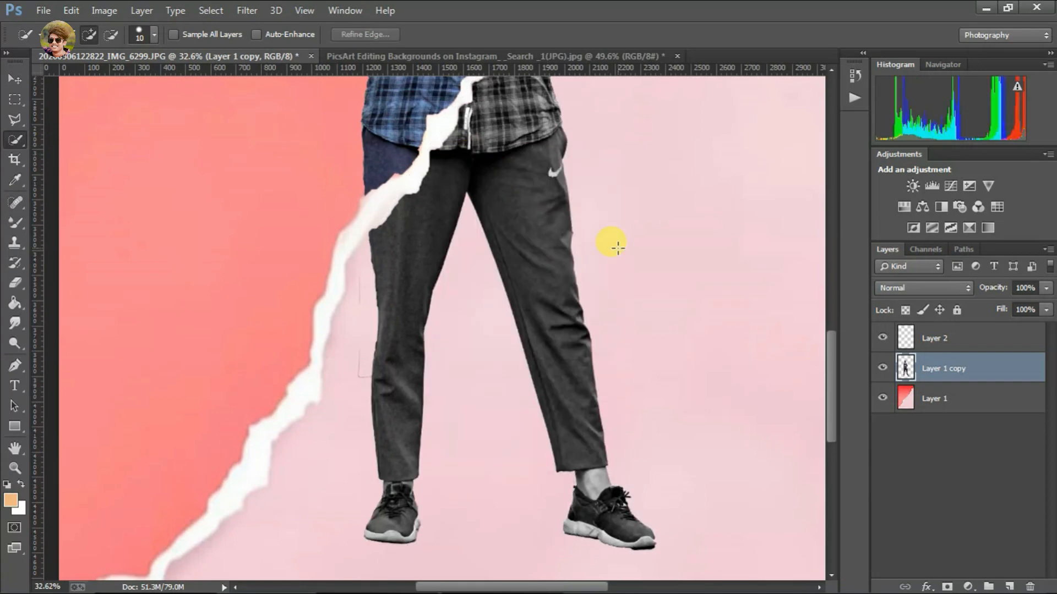
Paint along the shoe soles on Layer 1 copy, then erase the excess white on Layer 3.
{"action": "left_click", "coordinate": [612, 247]}
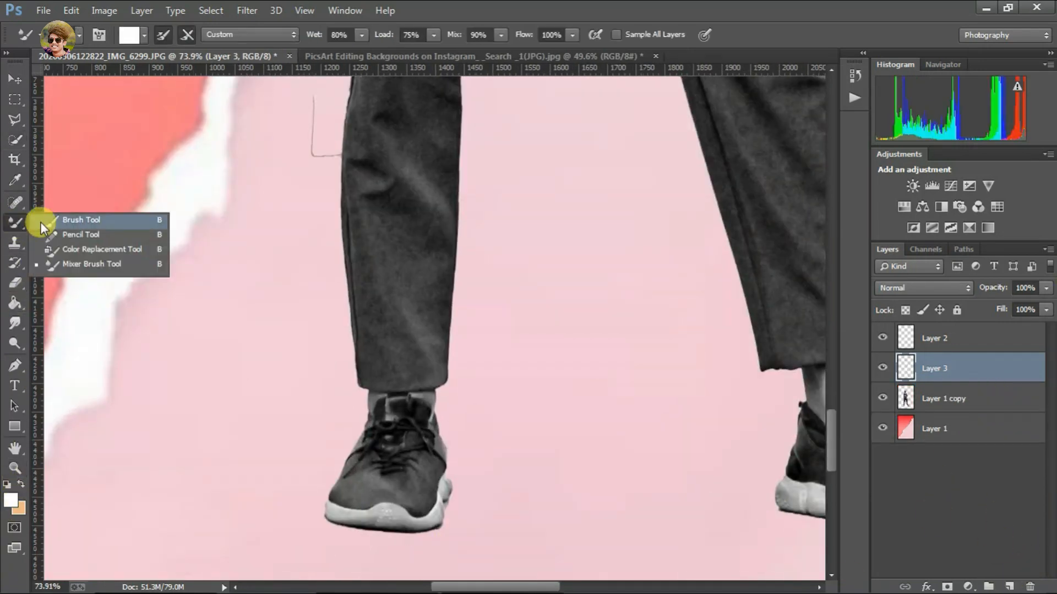
{"action": "left_click", "coordinate": [15, 282]}
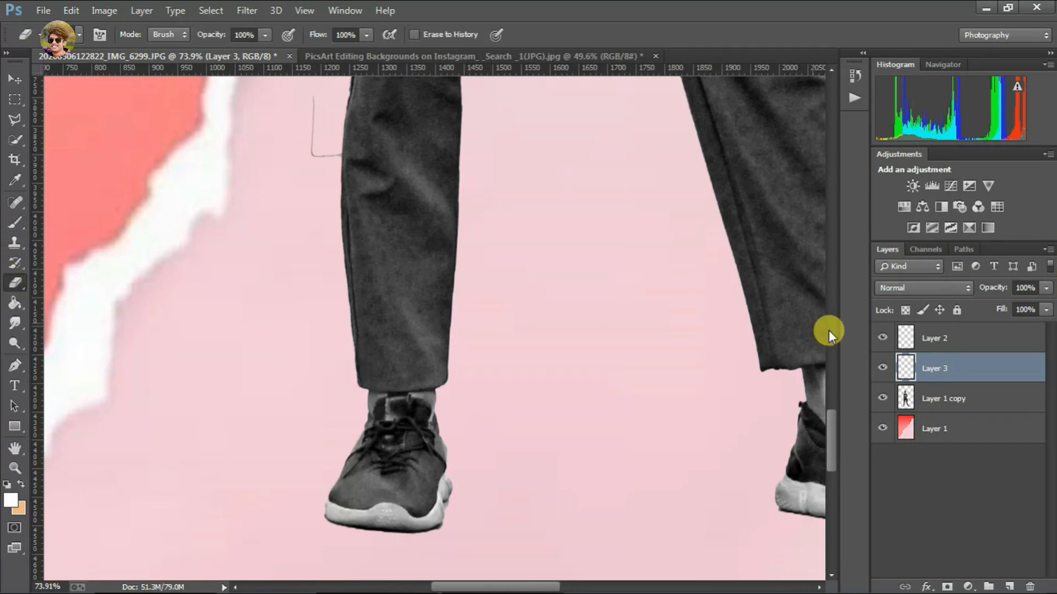
{"action": "left_click", "coordinate": [942, 397]}
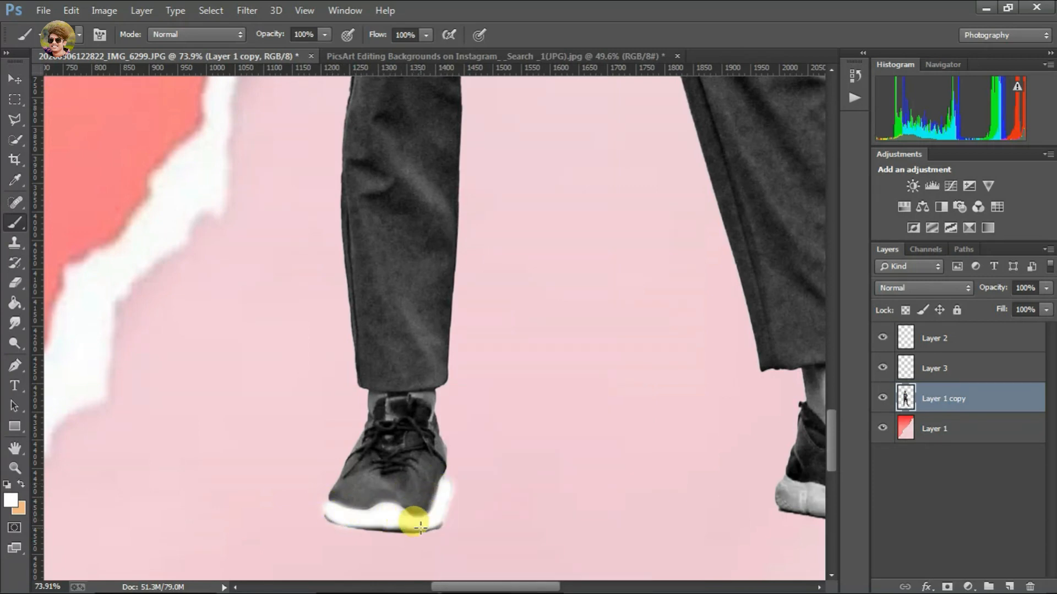
{"action": "scroll", "scroll_direction": "right", "scroll_amount": 3}
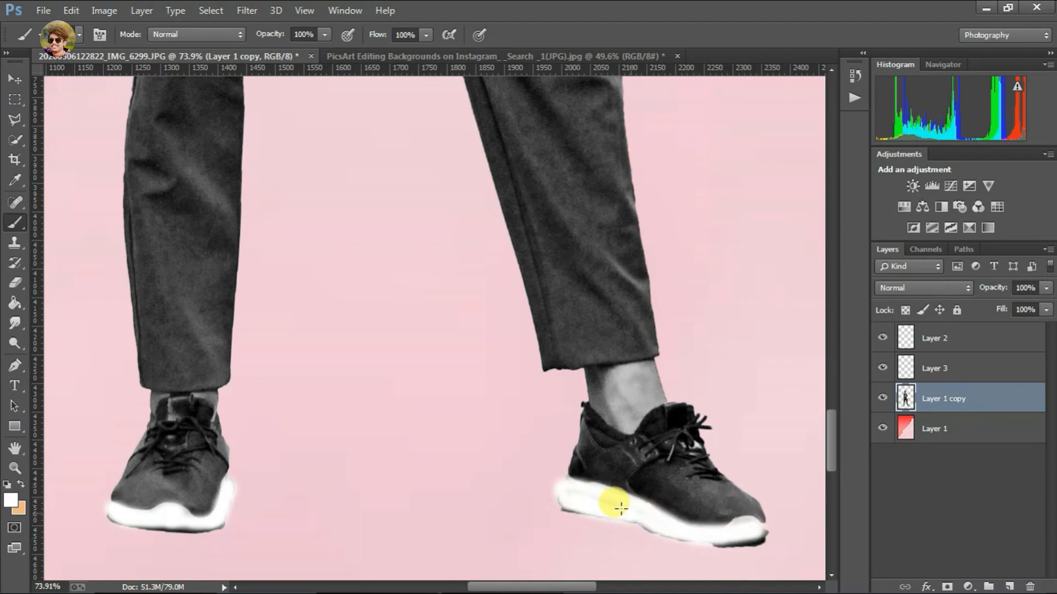
{"action": "left_click", "coordinate": [944, 368]}
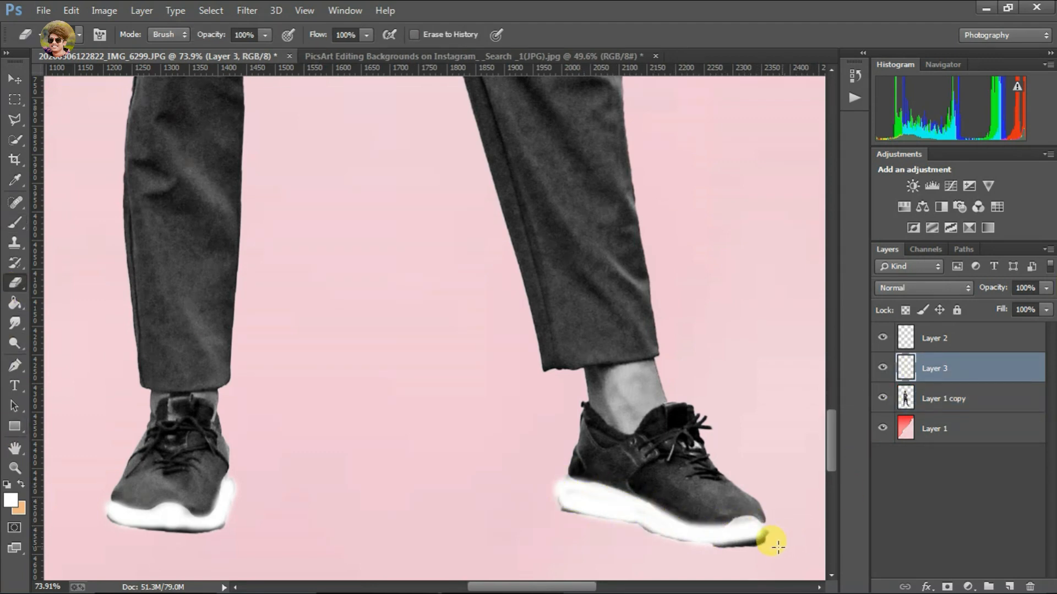
{"action": "left_click", "coordinate": [944, 398]}
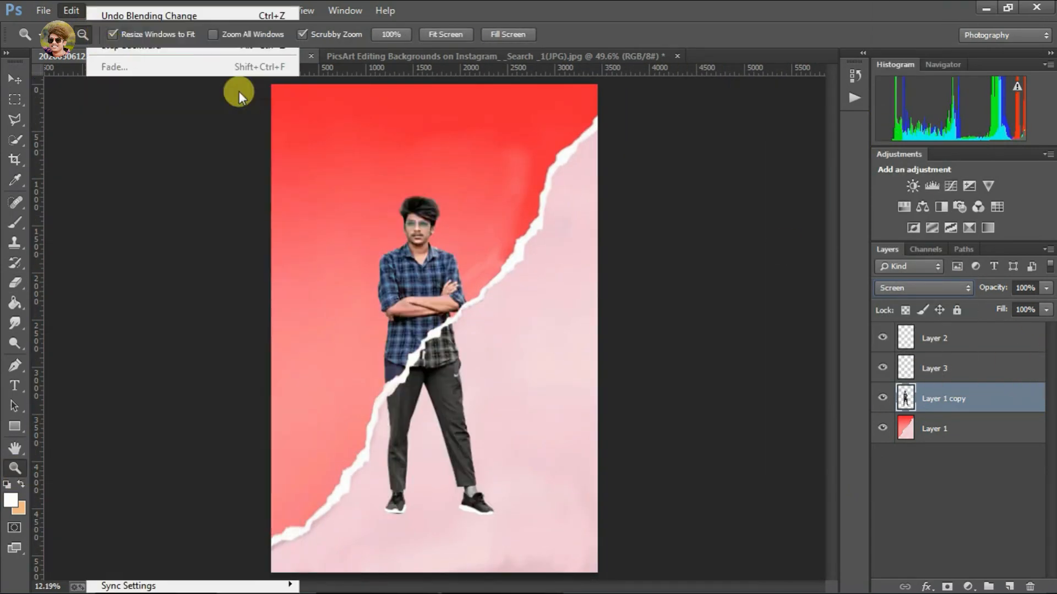
Darken a duplicate of the man to black with Hue/Saturation and Field Blur it about 15 px.
{"action": "left_click", "coordinate": [922, 288]}
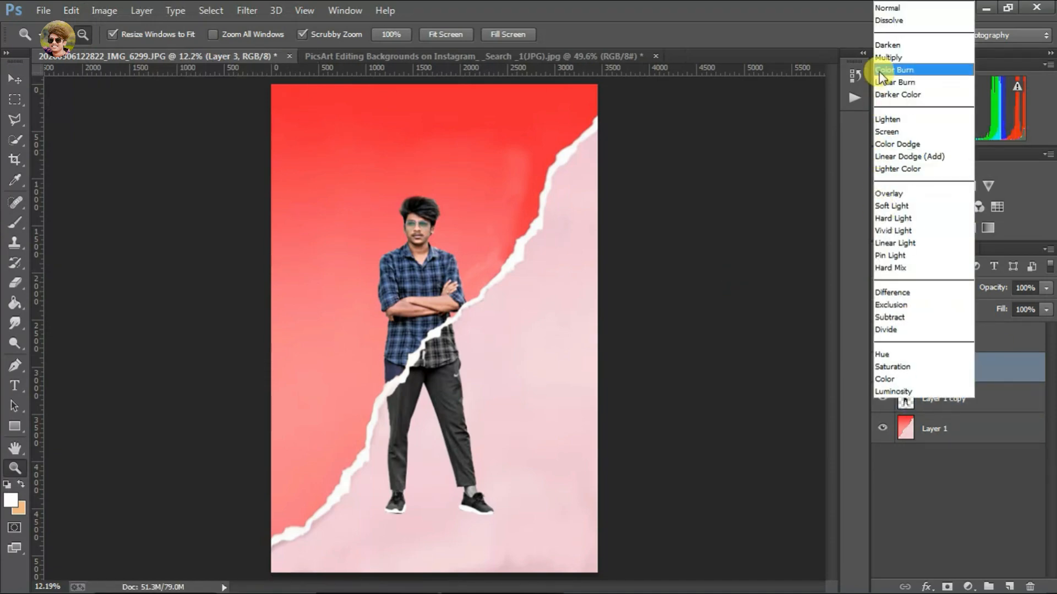
{"action": "left_click", "coordinate": [887, 131]}
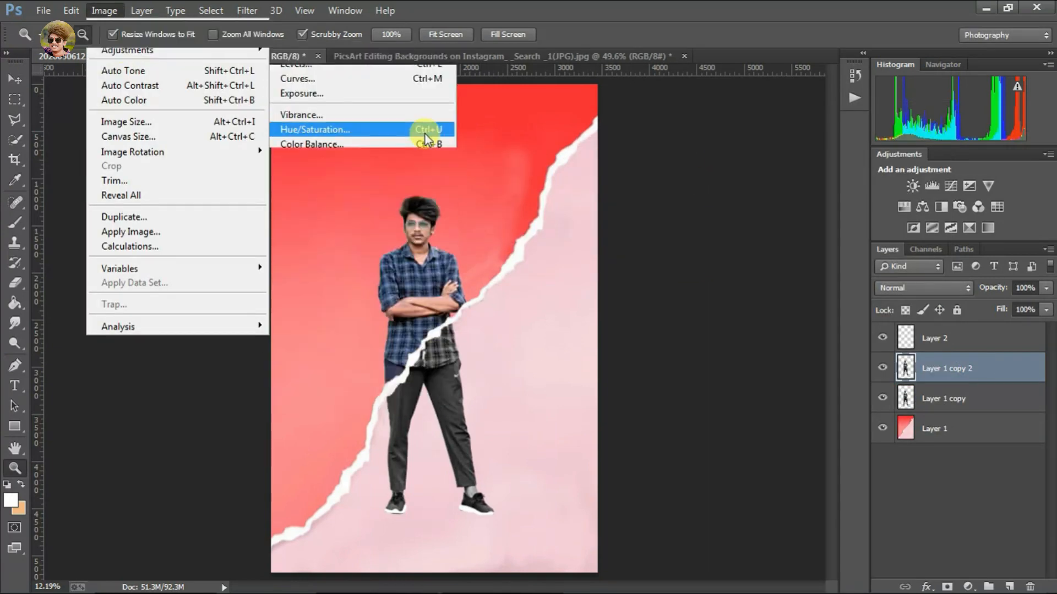
{"action": "left_click", "coordinate": [247, 10]}
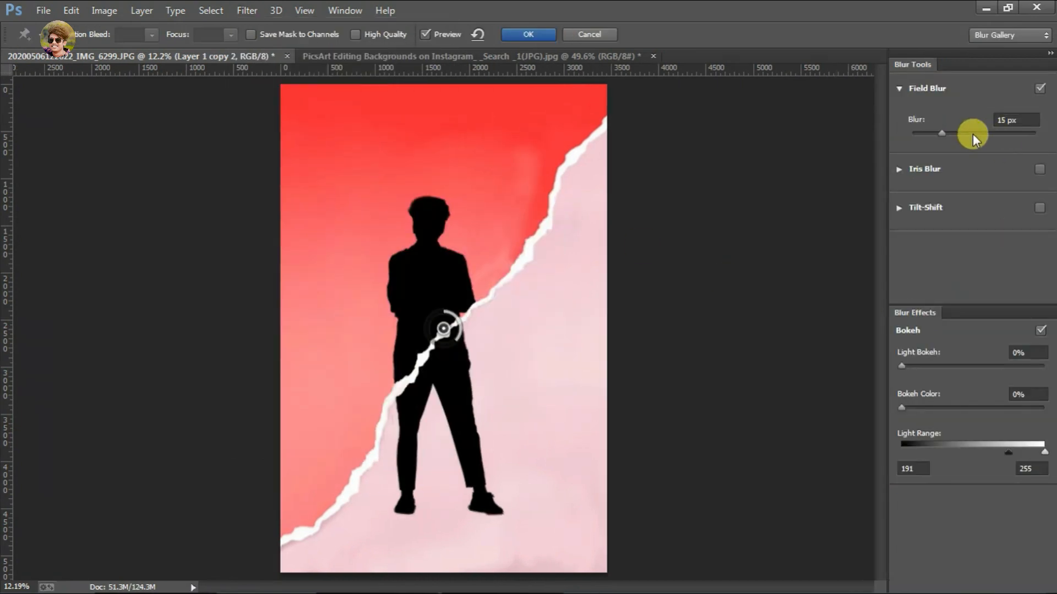
{"action": "left_click", "coordinate": [528, 34]}
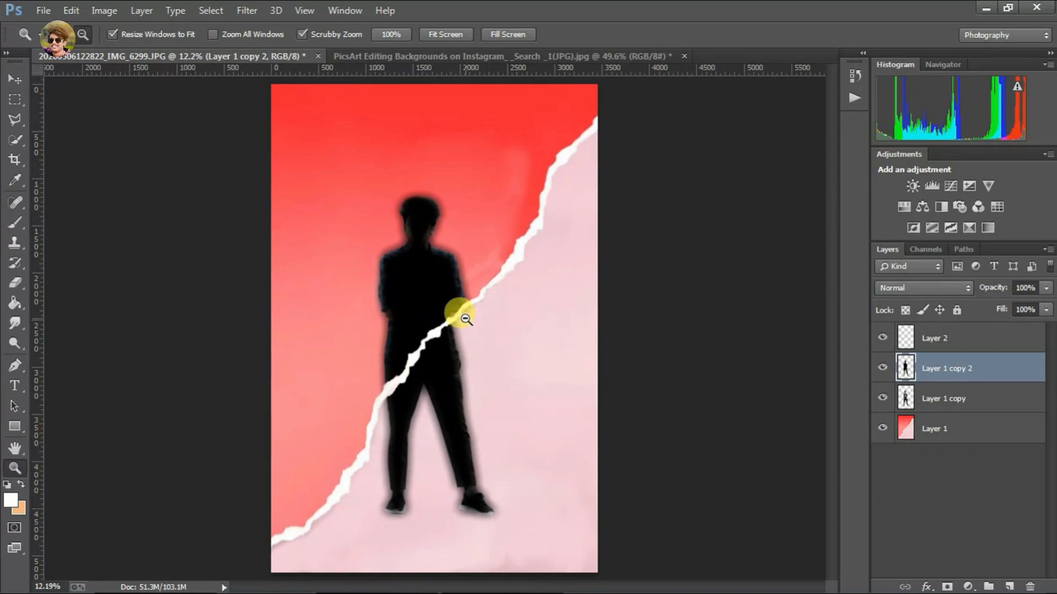
Transform the blurred silhouette into a ground shadow and paint black under the shoes with a 0%-hardness brush.
{"action": "left_click", "coordinate": [15, 79]}
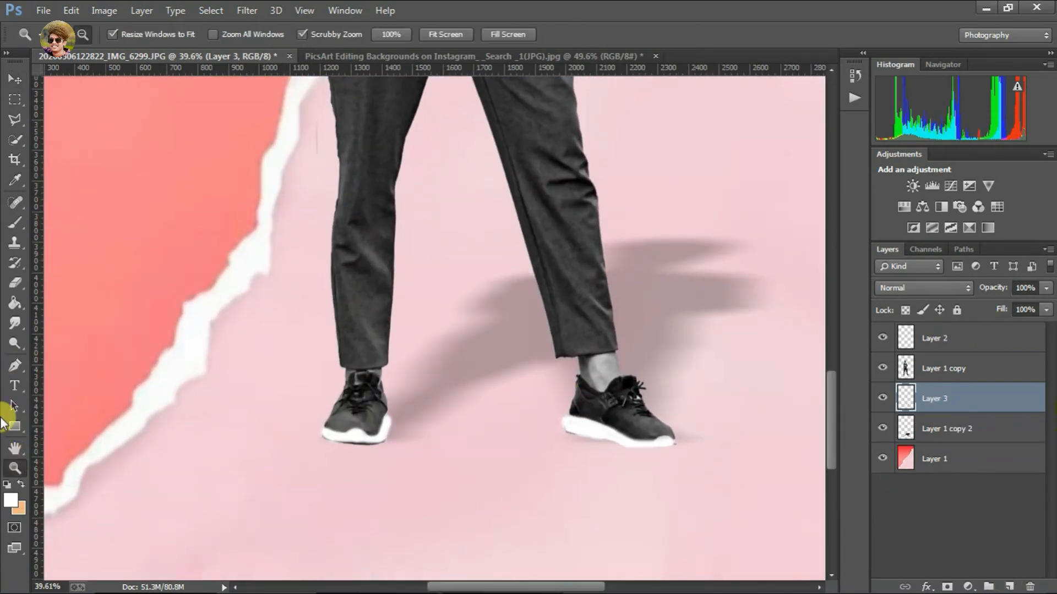
{"action": "left_click", "coordinate": [14, 221]}
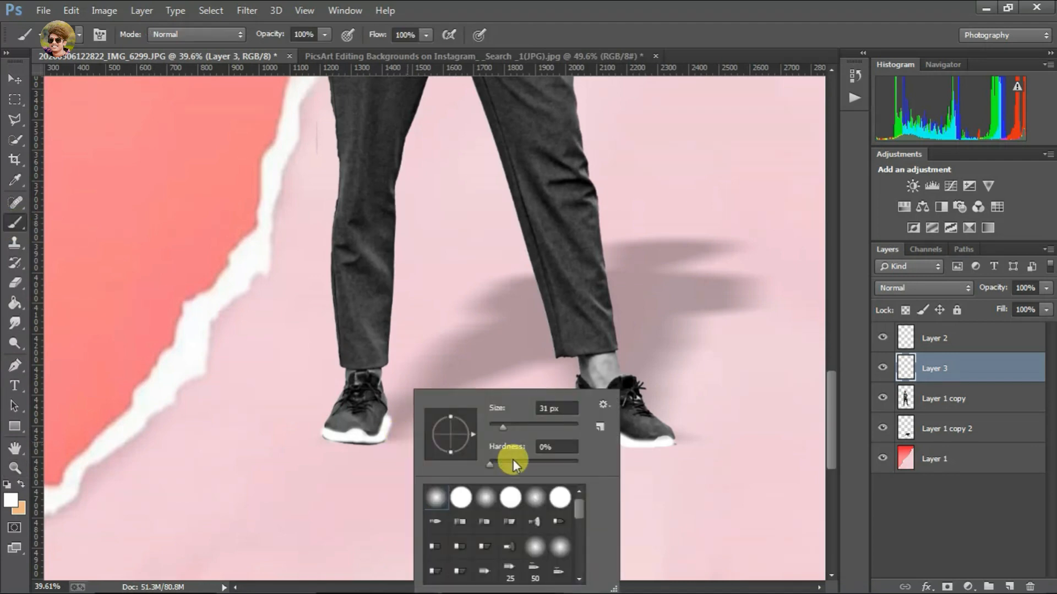
{"action": "left_click", "coordinate": [489, 355]}
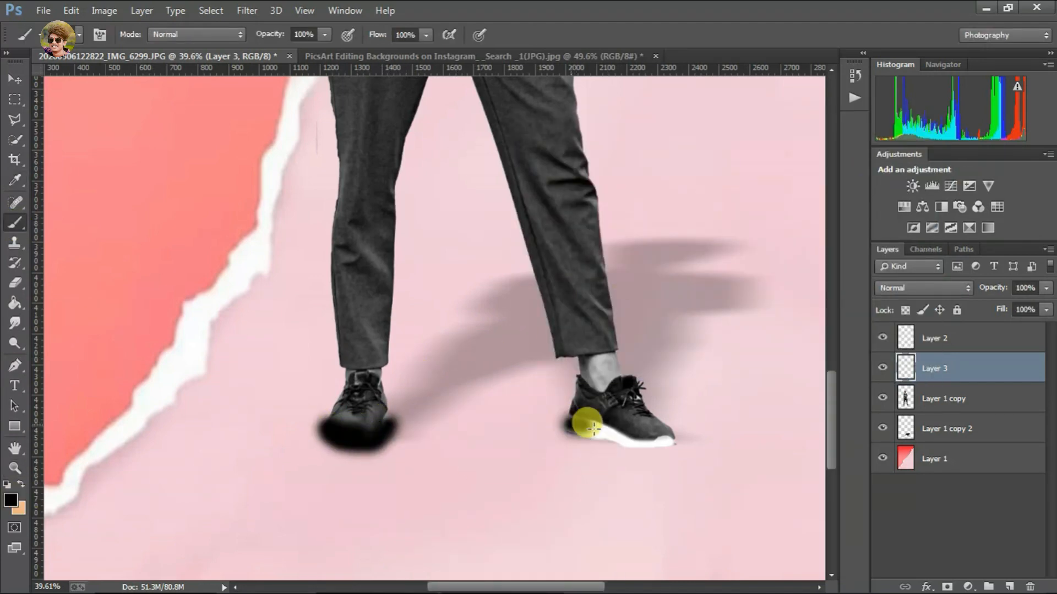
{"action": "left_click", "coordinate": [921, 288]}
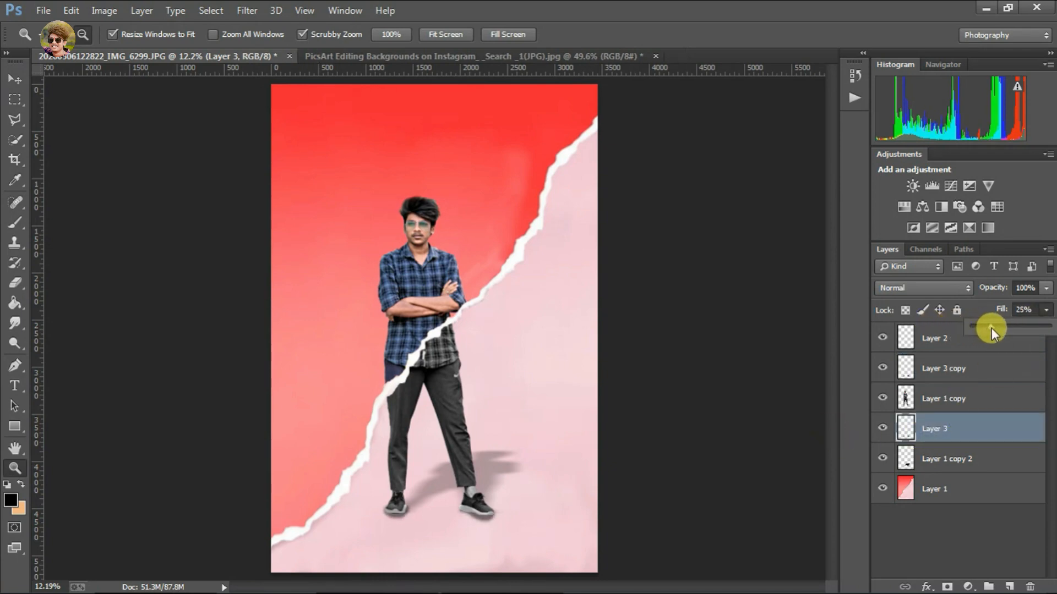
Fade the shoe shadows to 25% Fill, smudge the hair on a duplicate, and hide the original.
{"action": "left_click", "coordinate": [943, 398]}
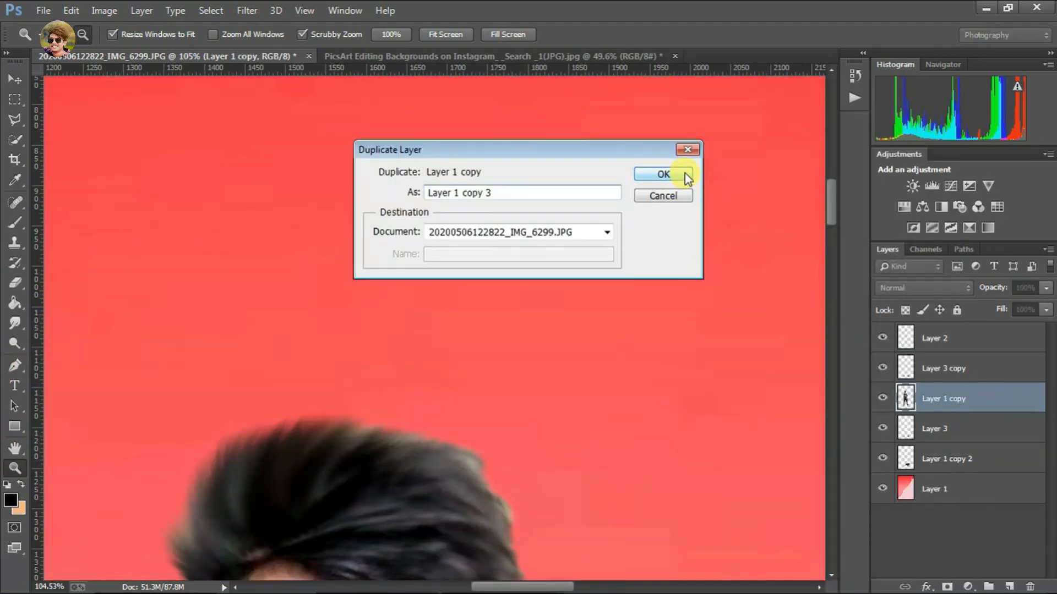
{"action": "left_click", "coordinate": [661, 174]}
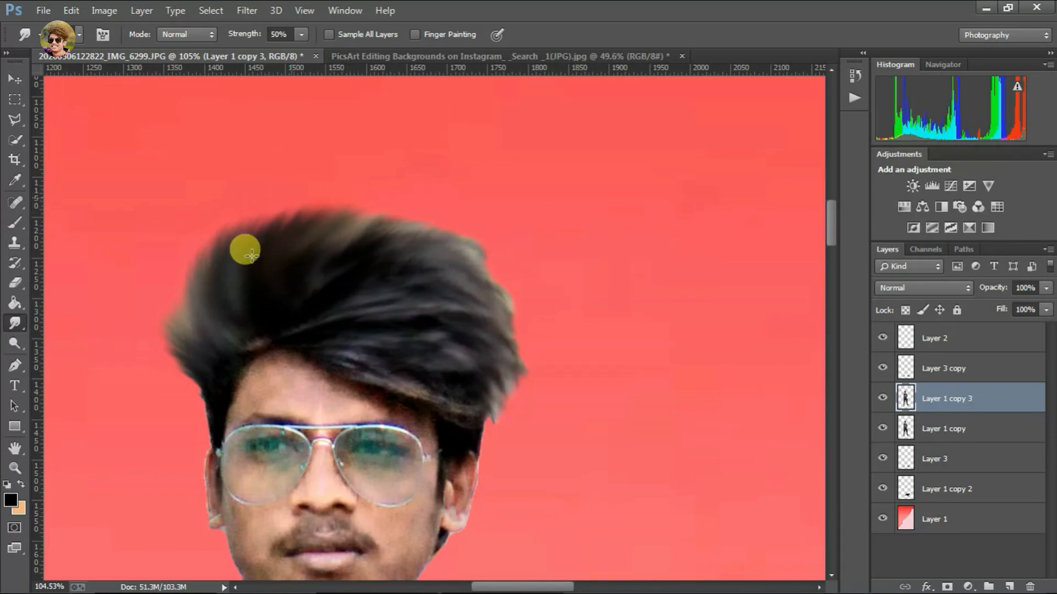
{"action": "left_click", "coordinate": [883, 429]}
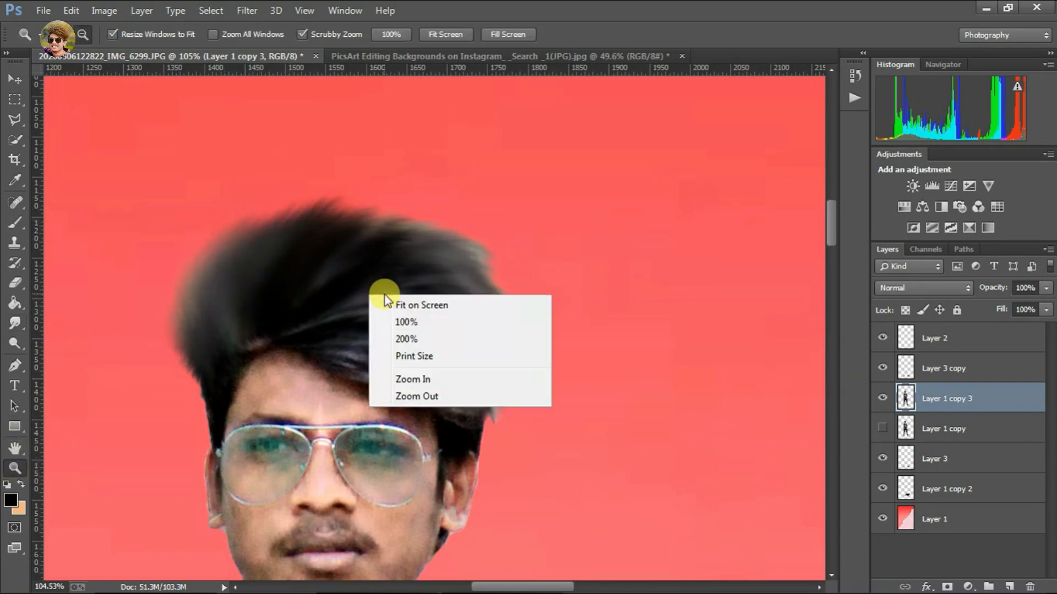
{"action": "left_click", "coordinate": [421, 304]}
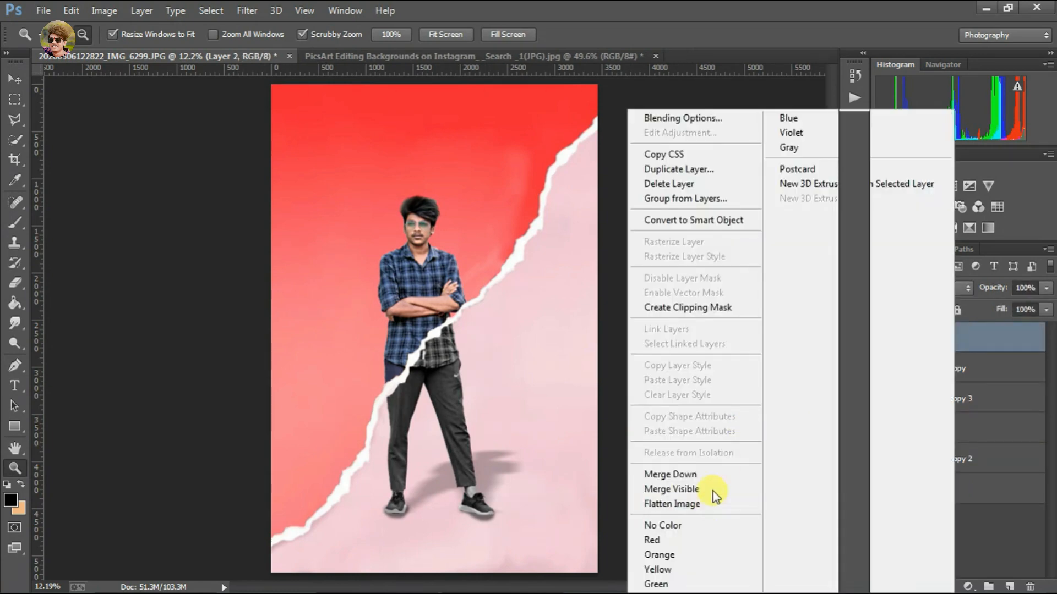
Flatten and duplicate the image, then Camera Raw grade: slightly raise exposure, less red/orange saturation, -20 vignette.
{"action": "left_click", "coordinate": [247, 10]}
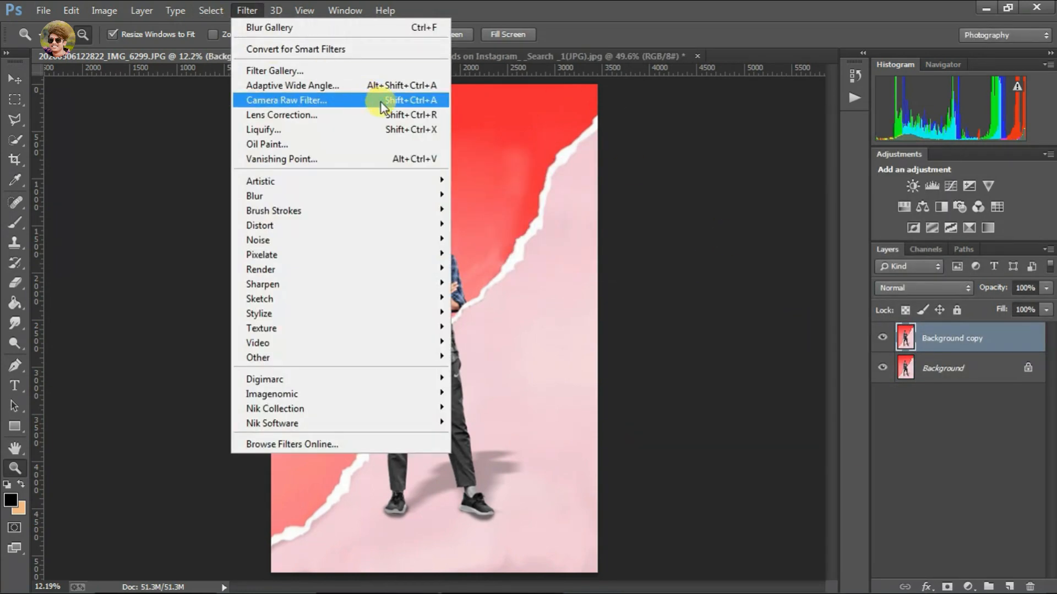
{"action": "left_click", "coordinate": [286, 100]}
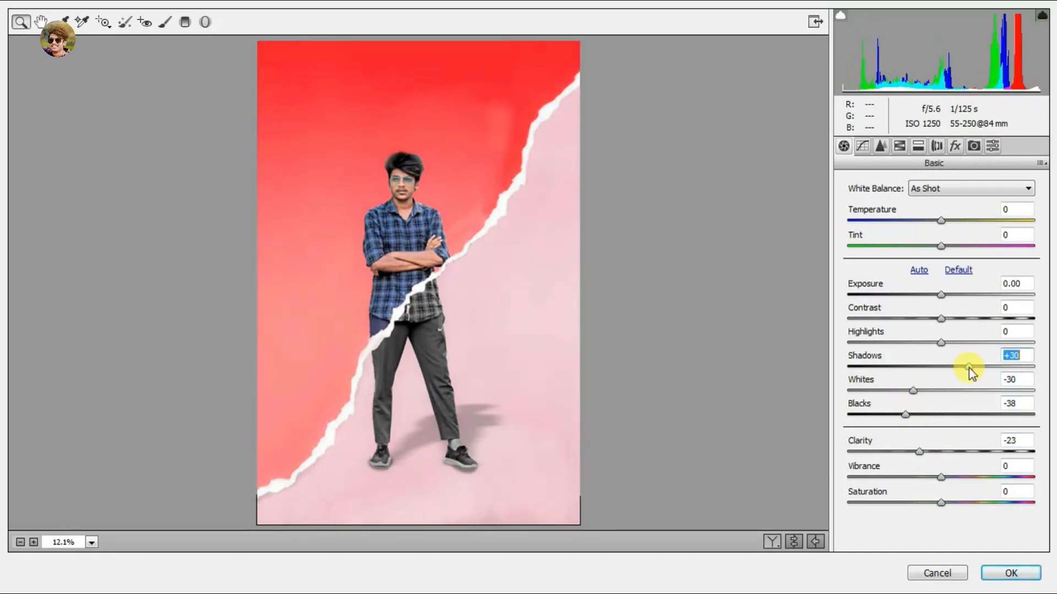
{"action": "left_click", "coordinate": [919, 270]}
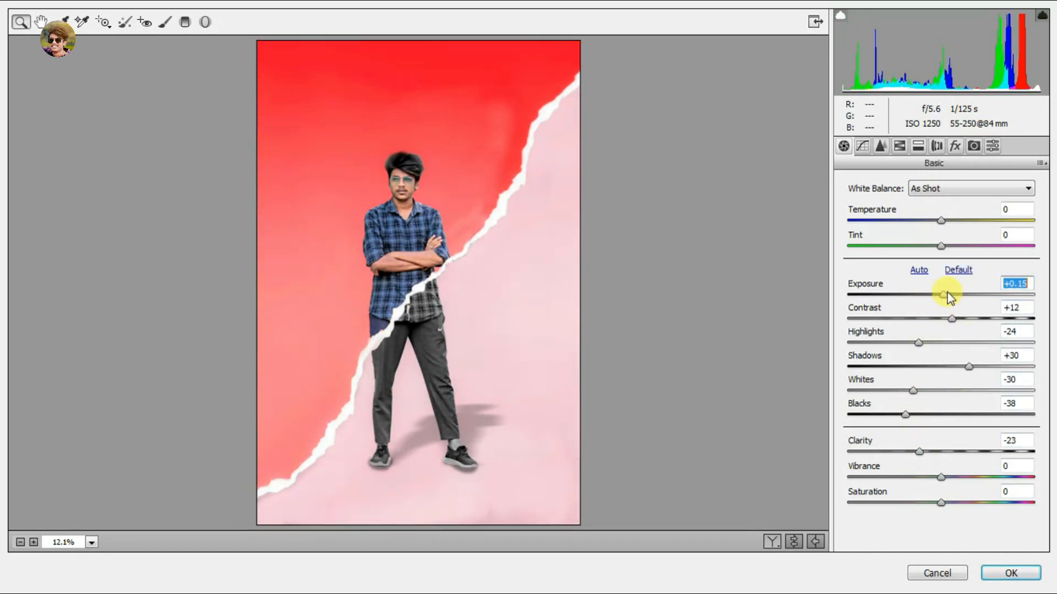
{"action": "left_click", "coordinate": [880, 146]}
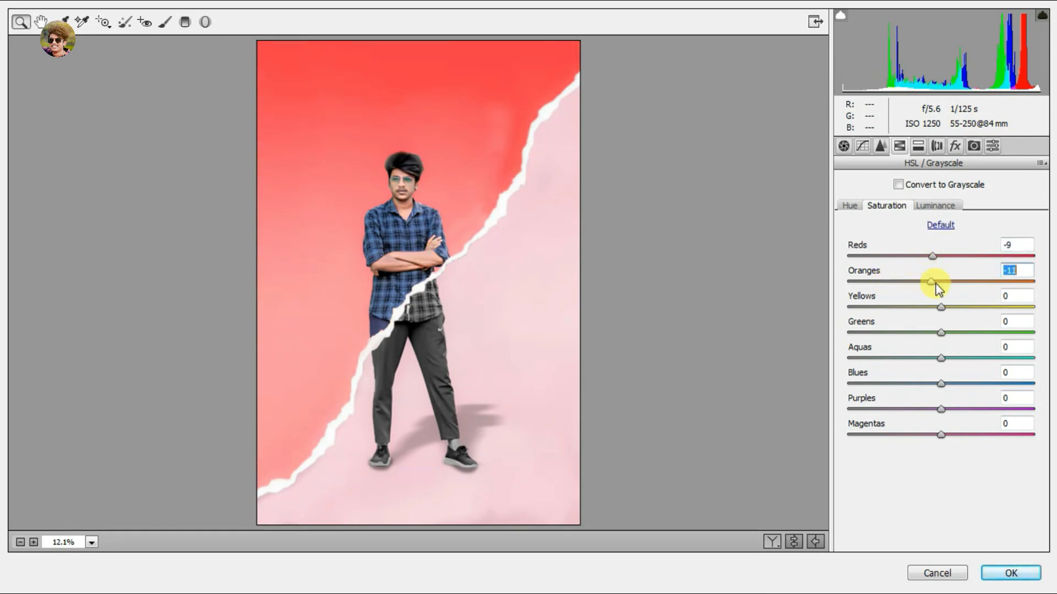
{"action": "left_click", "coordinate": [850, 205]}
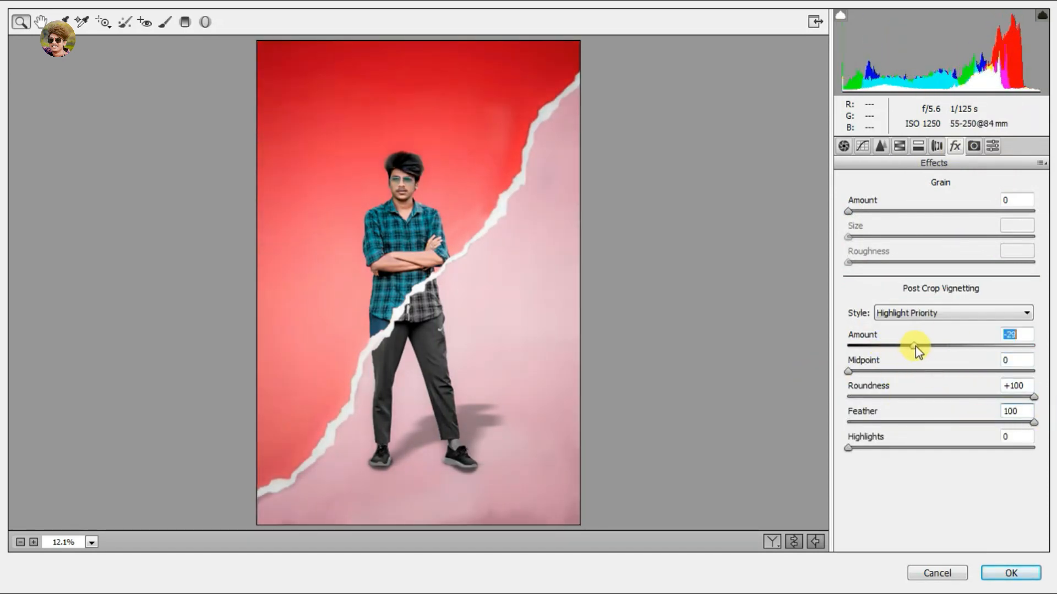
{"action": "left_click", "coordinate": [1010, 573]}
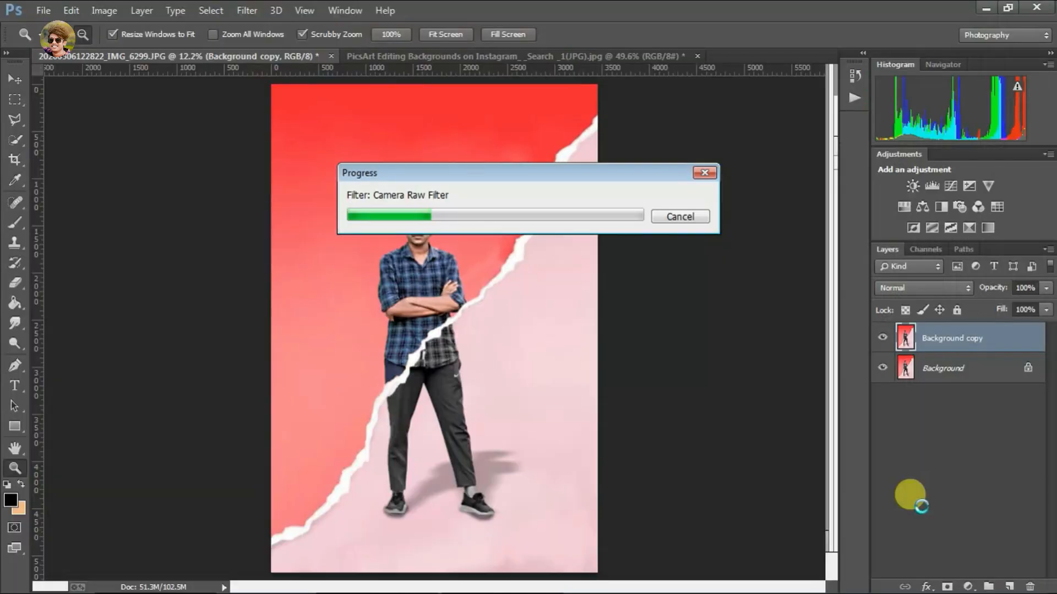